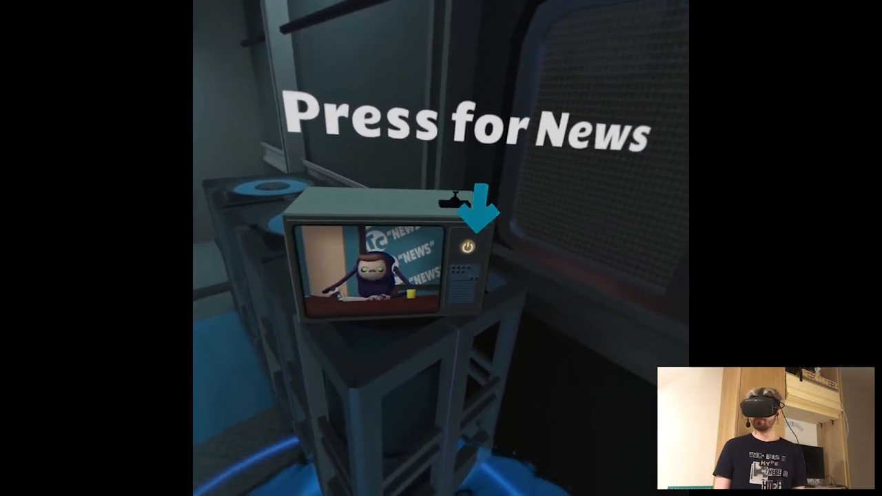
mouse_move(442, 248)
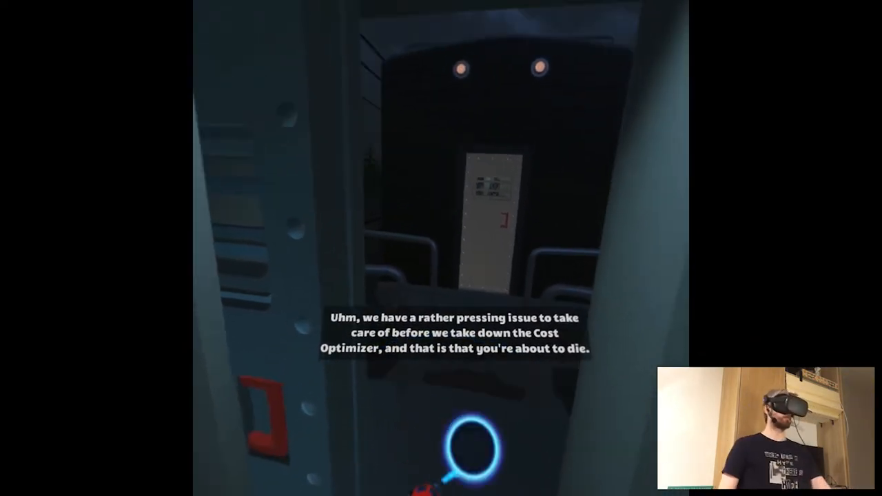
mouse_move(441, 248)
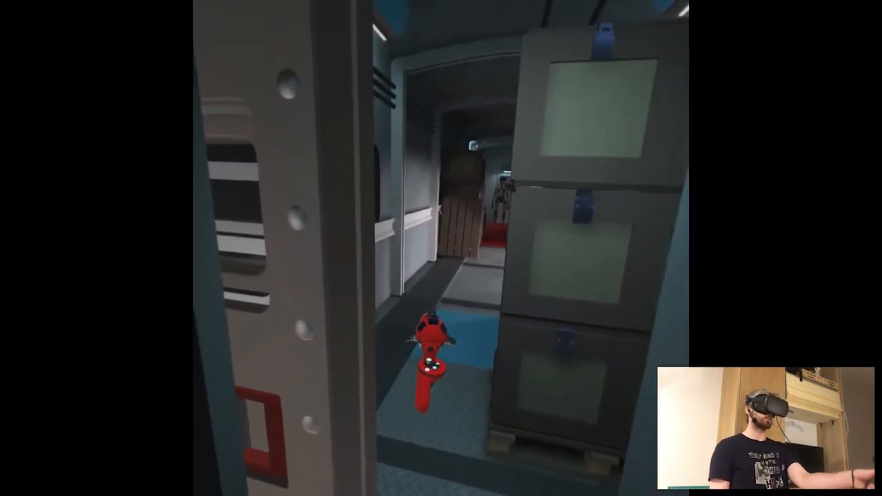
mouse_move(441, 248)
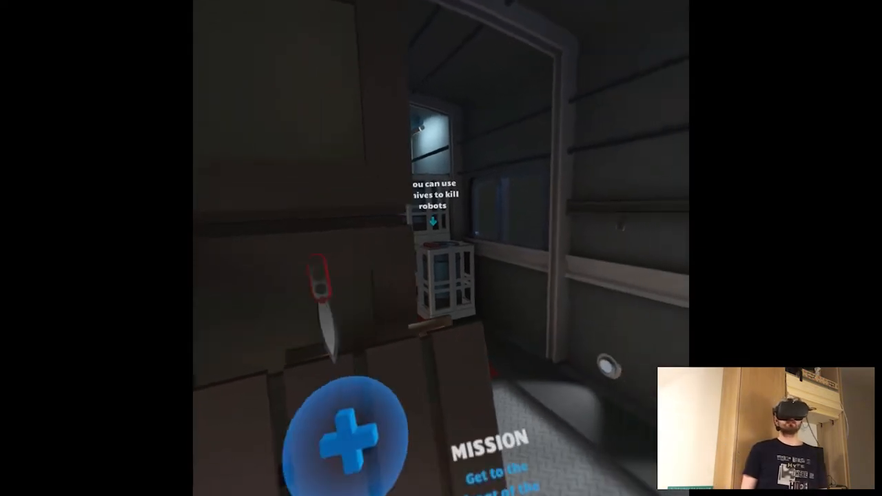
mouse_move(441, 248)
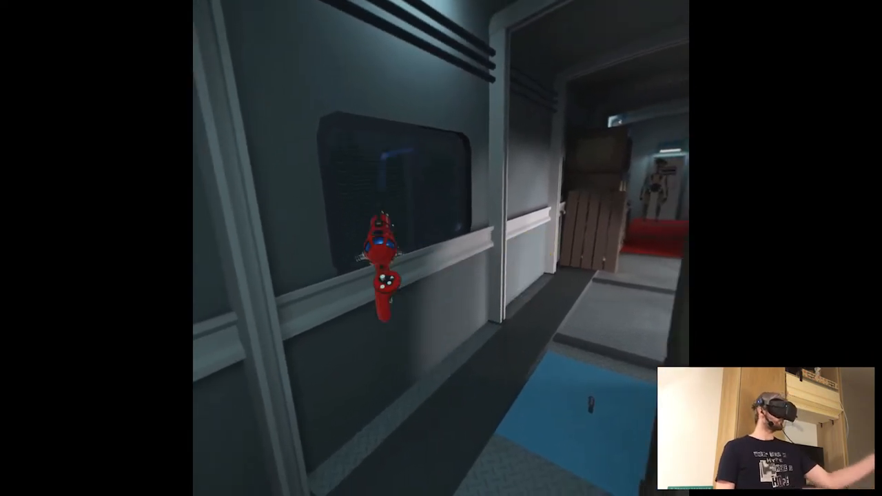
mouse_move(441, 248)
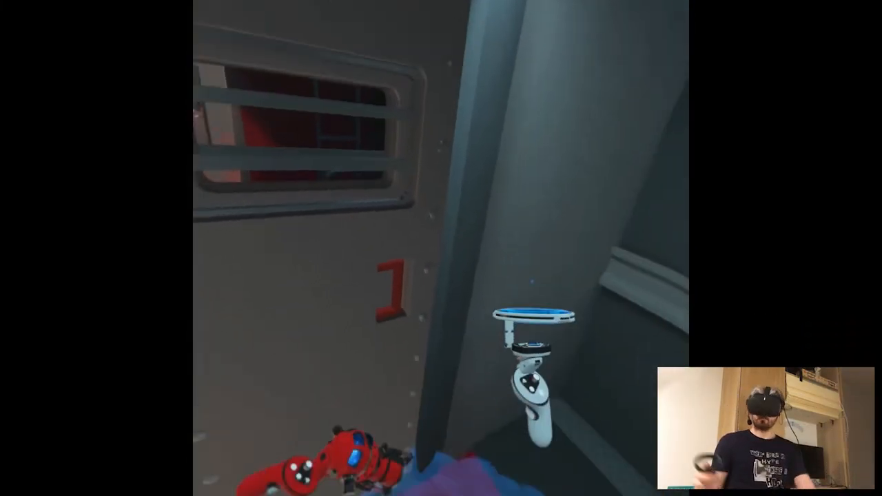
mouse_move(441, 248)
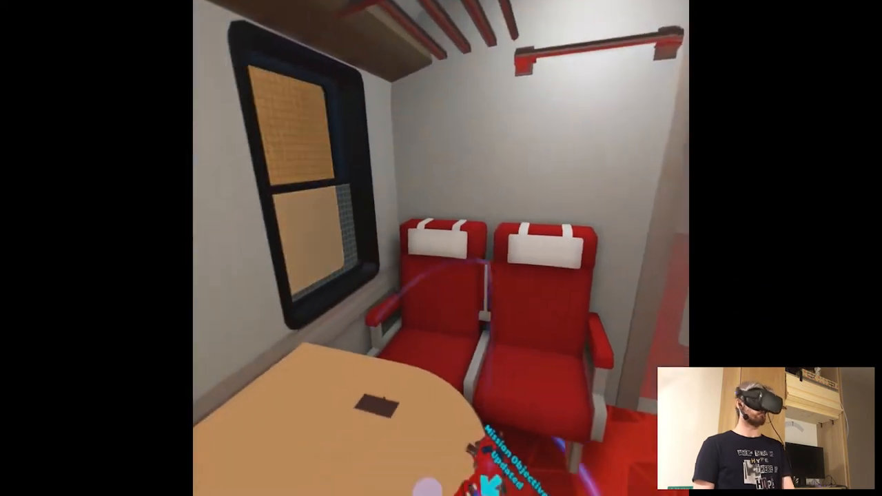
mouse_move(441, 248)
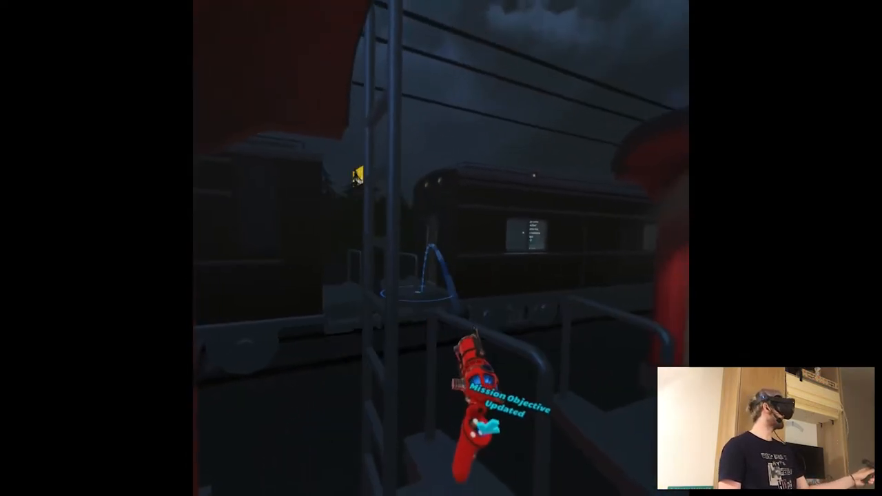
mouse_move(441, 248)
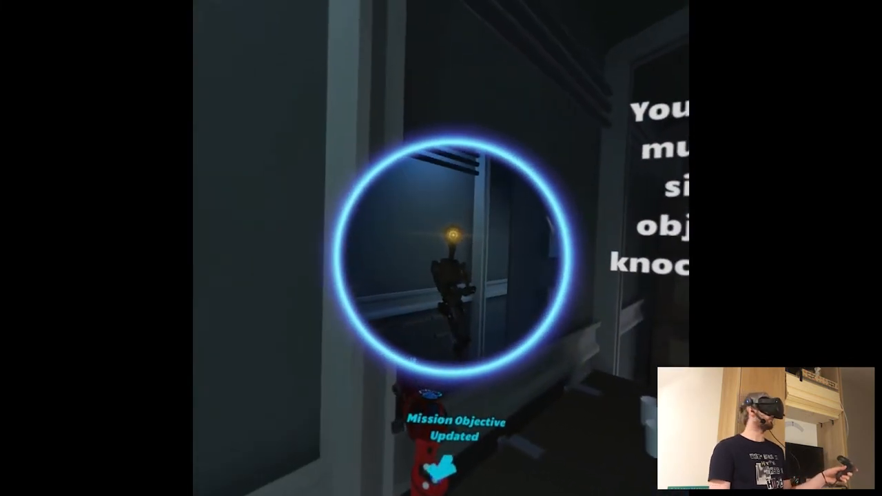
mouse_move(441, 248)
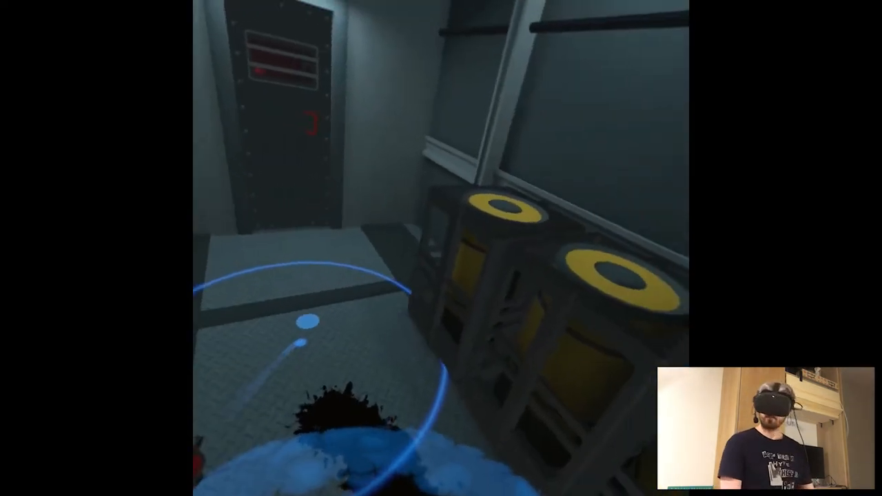
mouse_move(441, 248)
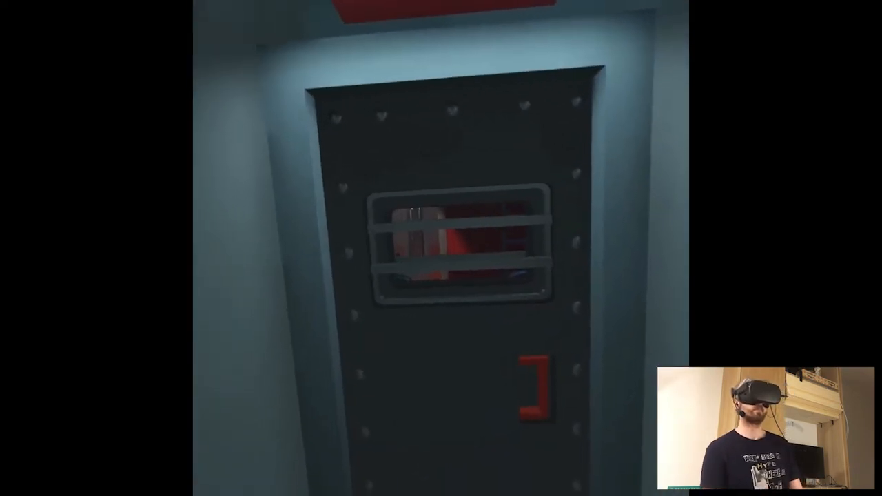